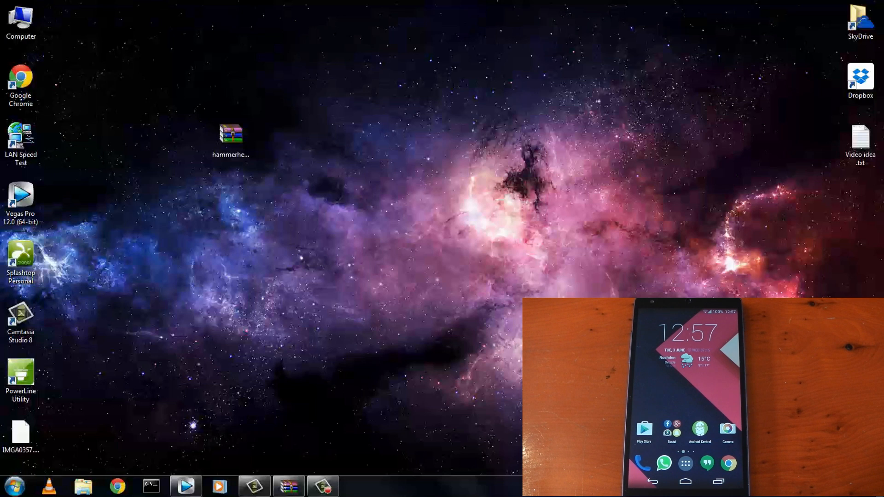
# Step: Search 'factory images' in Chrome and open the Factory Images for Nexus Devices page
pyautogui.click(116, 486)
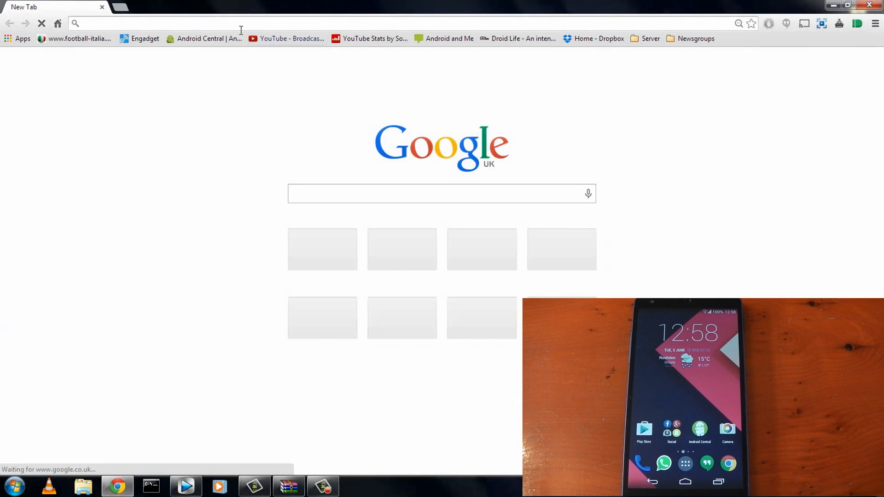
pyautogui.write('factory images')
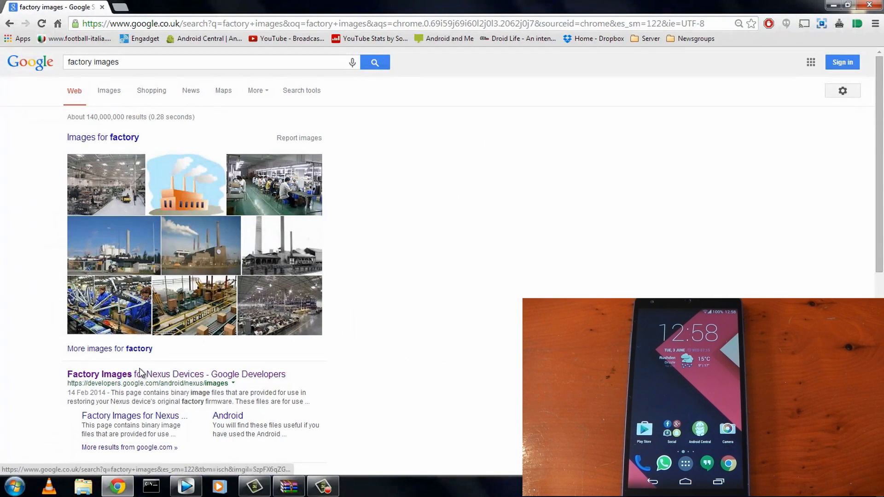
pyautogui.click(176, 374)
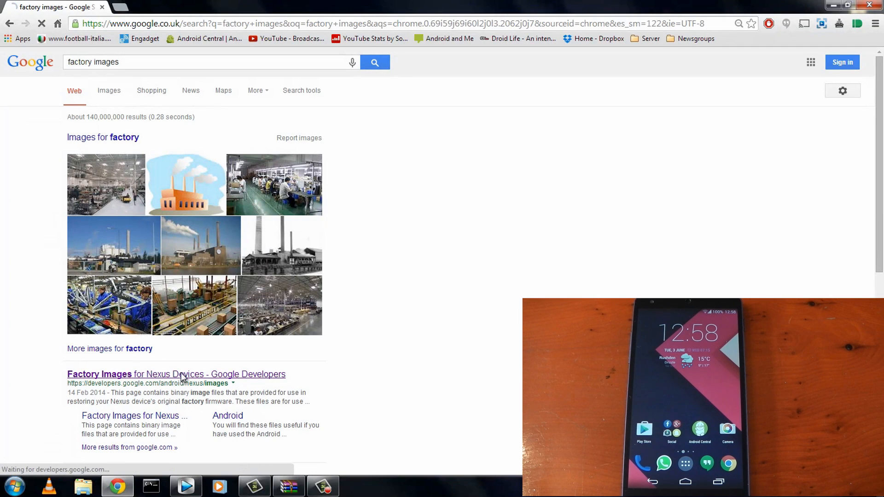
pyautogui.click(176, 374)
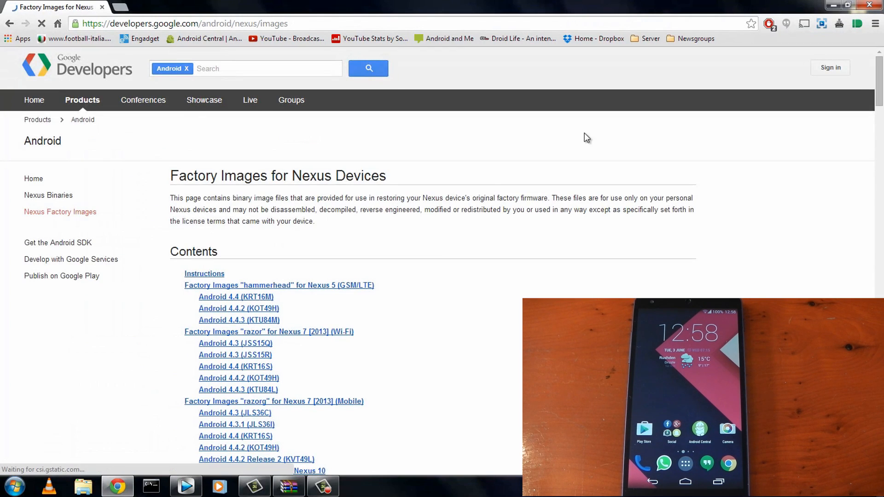
# Step: Download the hammerhead Android 4.4.3 (KTU84M) factory image and minimize Chrome
pyautogui.scroll(-3)
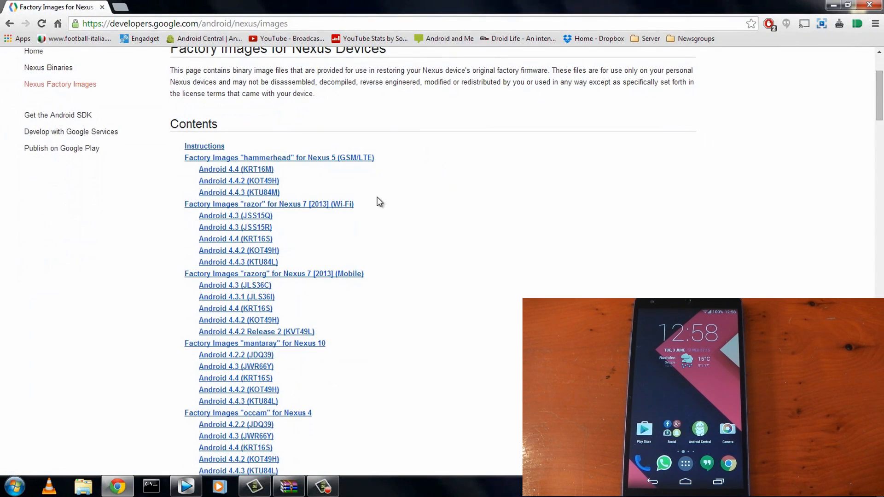
pyautogui.moveTo(238, 262)
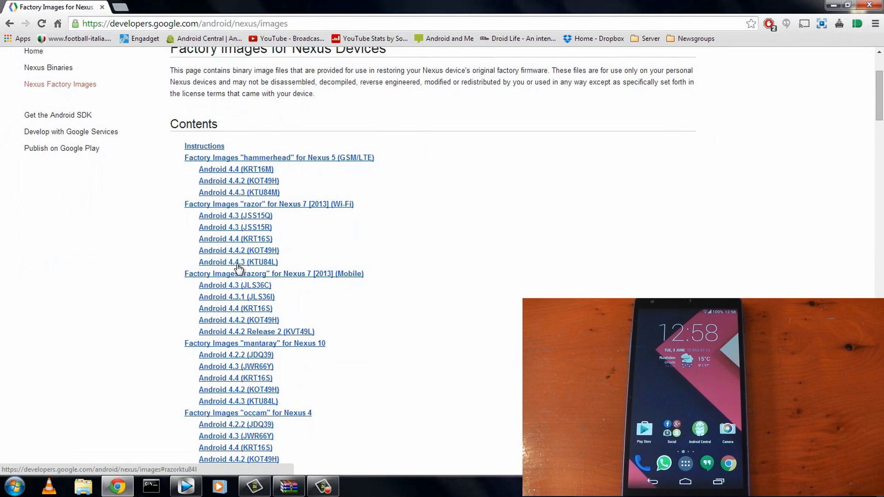
pyautogui.moveTo(238, 401)
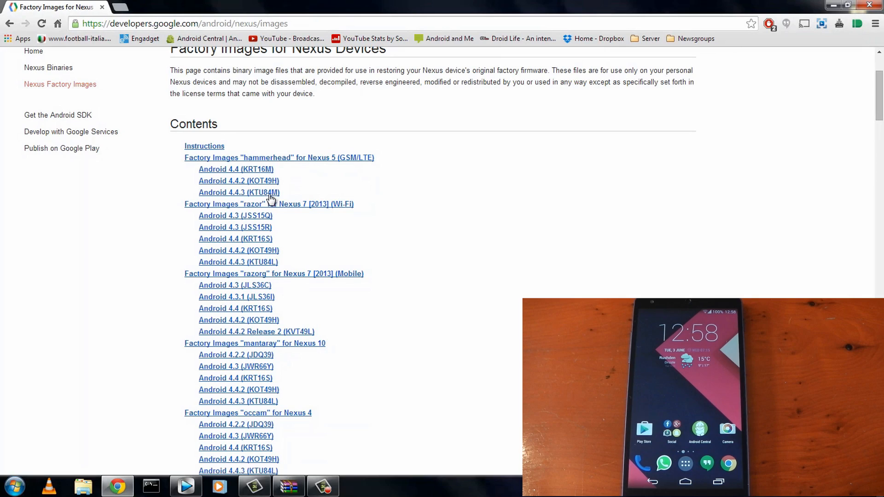
pyautogui.click(239, 193)
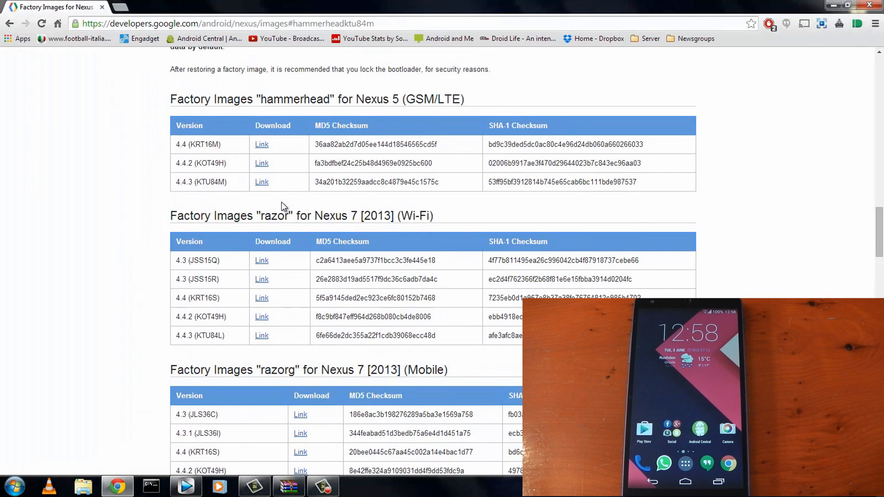
pyautogui.click(261, 182)
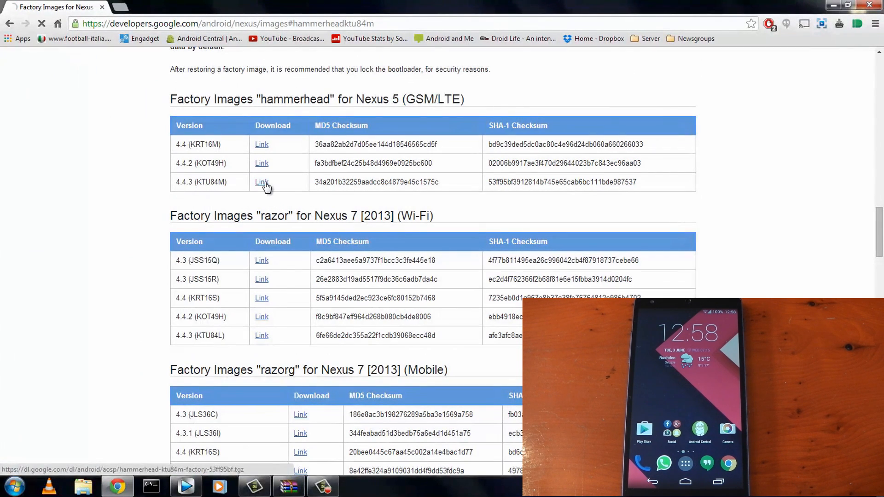
pyautogui.click(261, 182)
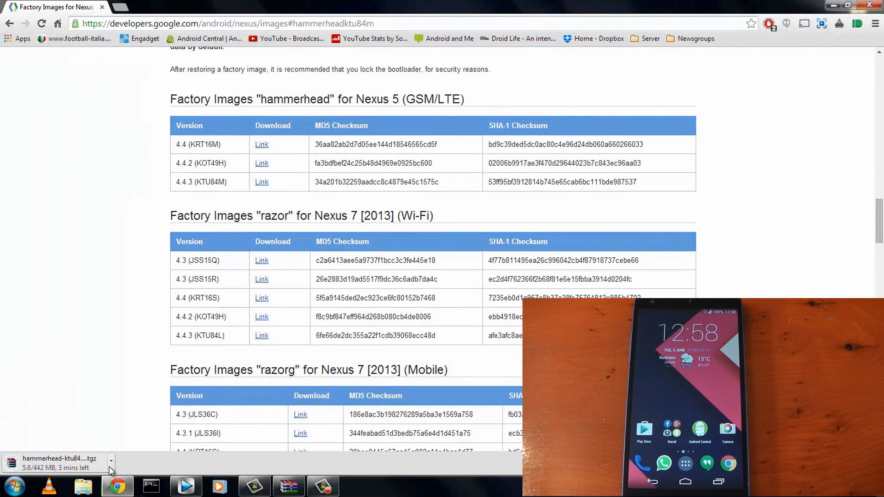
pyautogui.click(111, 461)
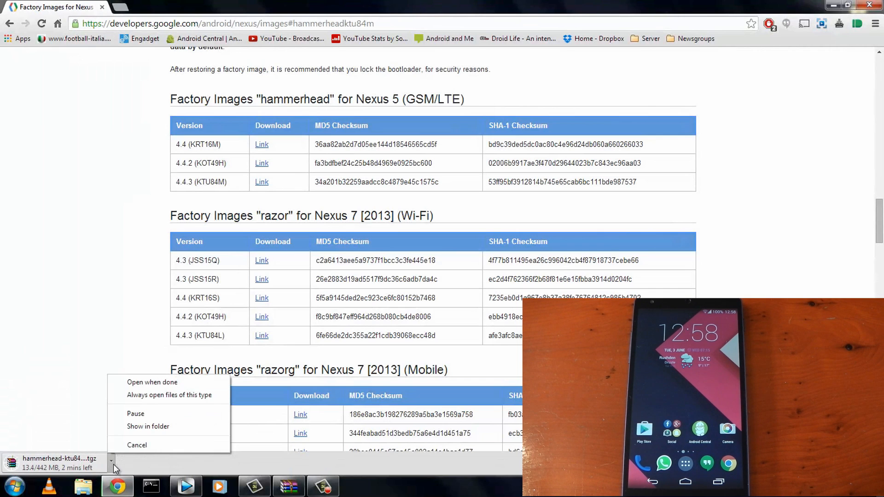
pyautogui.click(137, 445)
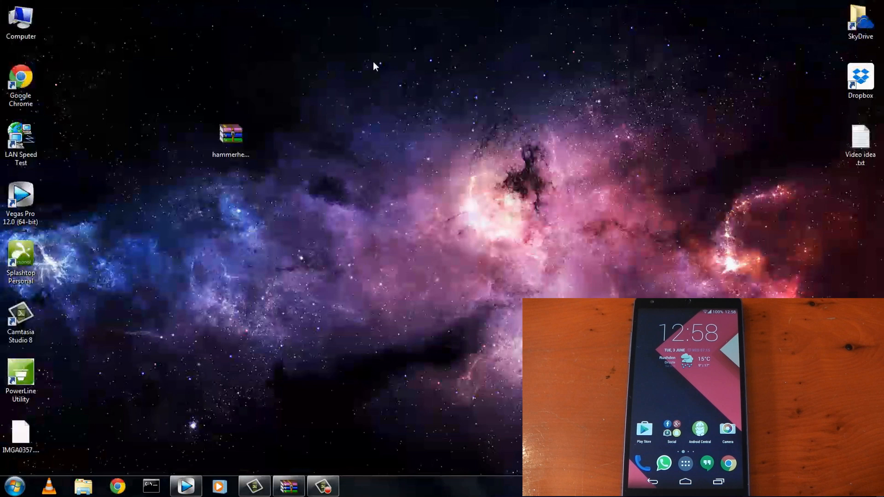
# Step: Extract the hammerhead KTU84M .tgz archive to the Desktop with WinRAR, then close it
pyautogui.click(231, 136)
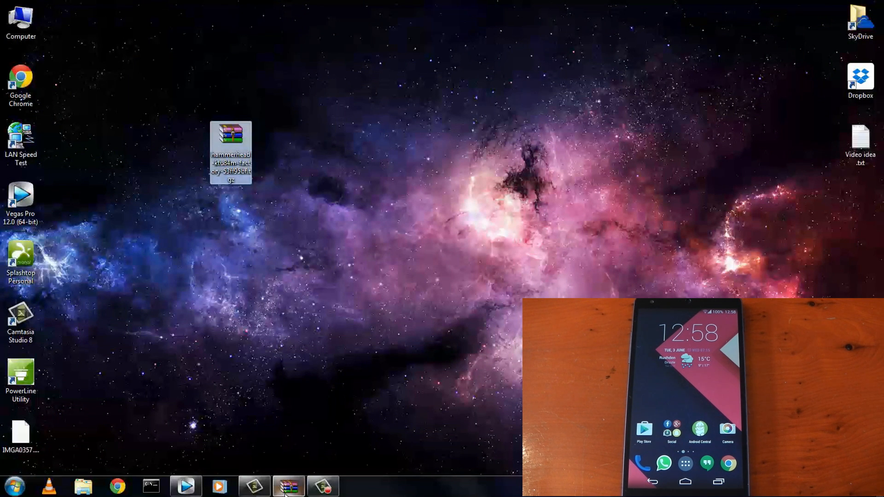
pyautogui.doubleClick(231, 153)
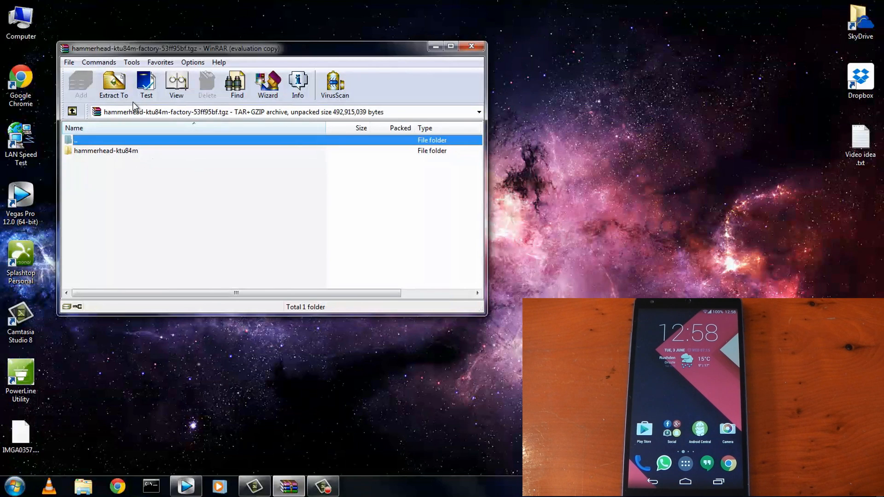
pyautogui.click(113, 84)
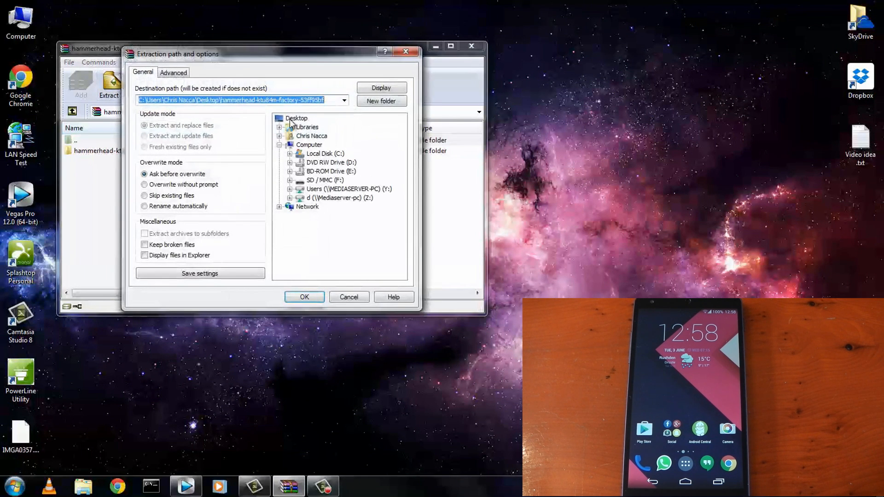
pyautogui.click(296, 118)
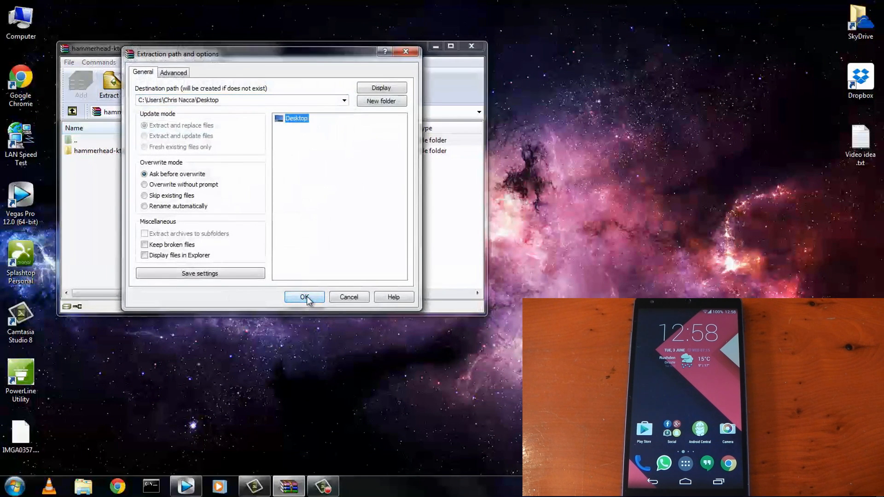
pyautogui.click(304, 297)
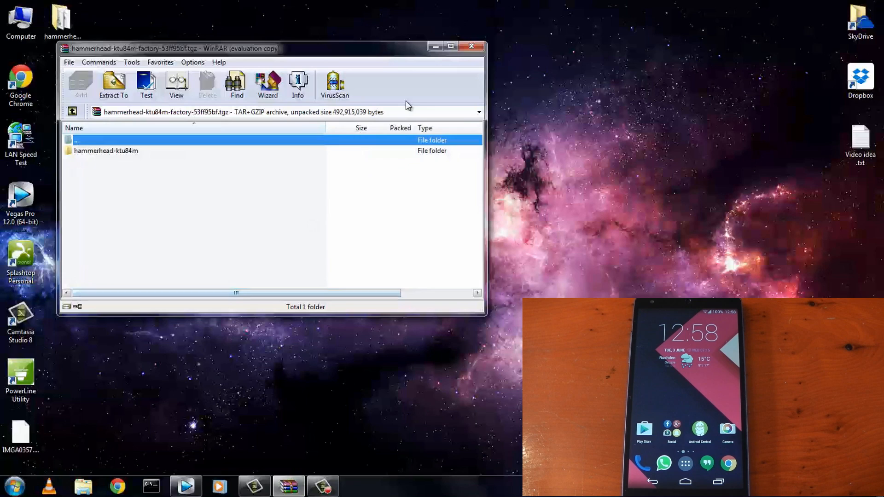
pyautogui.click(471, 46)
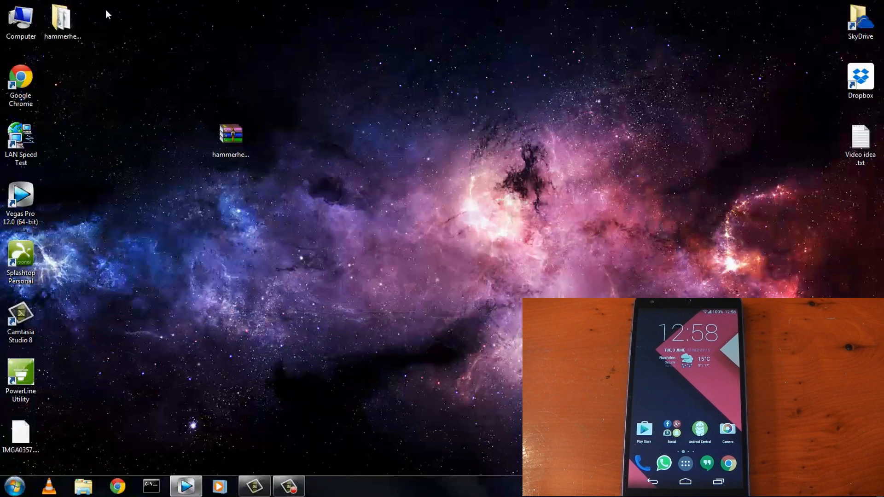
pyautogui.doubleClick(231, 135)
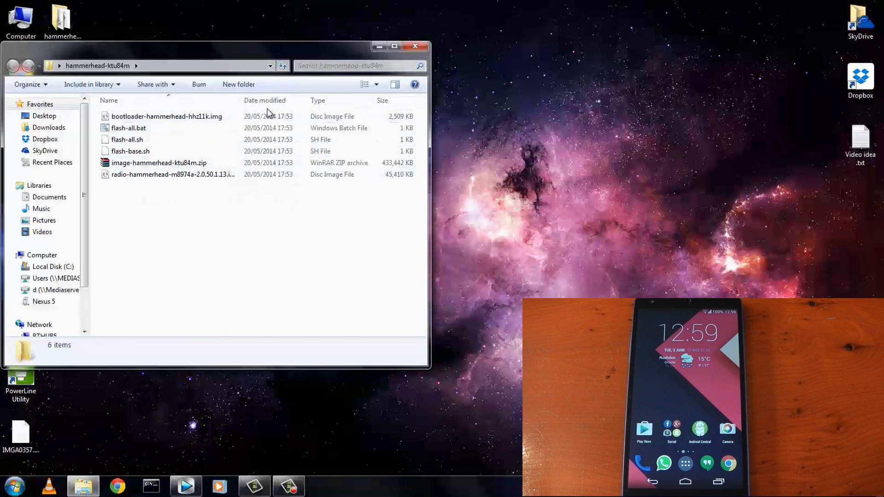
pyautogui.click(415, 46)
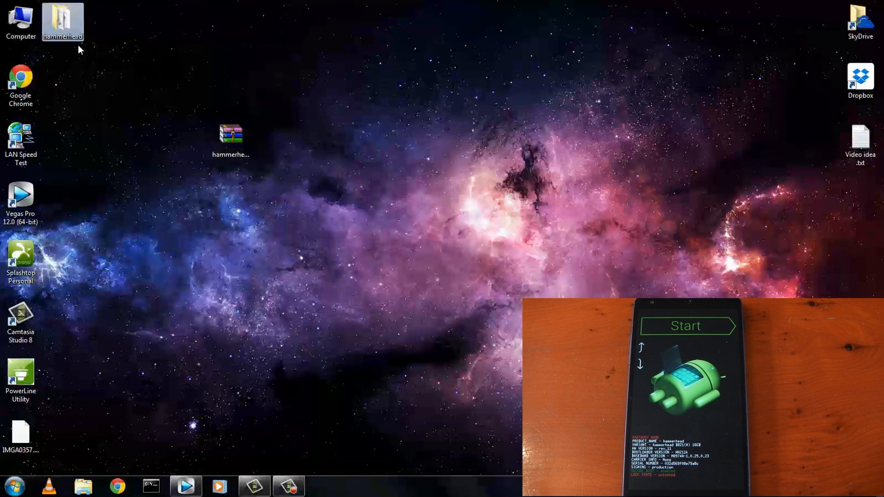
pyautogui.moveTo(72, 38)
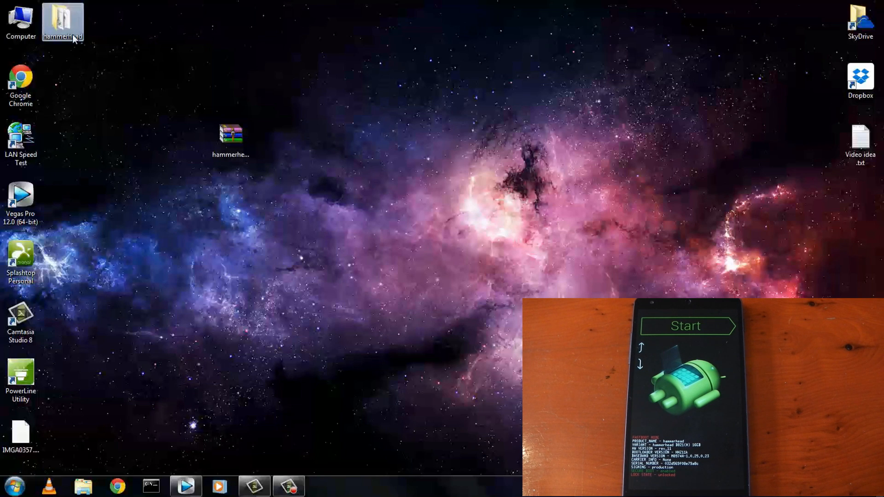
# Step: Open a command window in the hammerhead folder and run 'fastboot devices'
pyautogui.rightClick(62, 22)
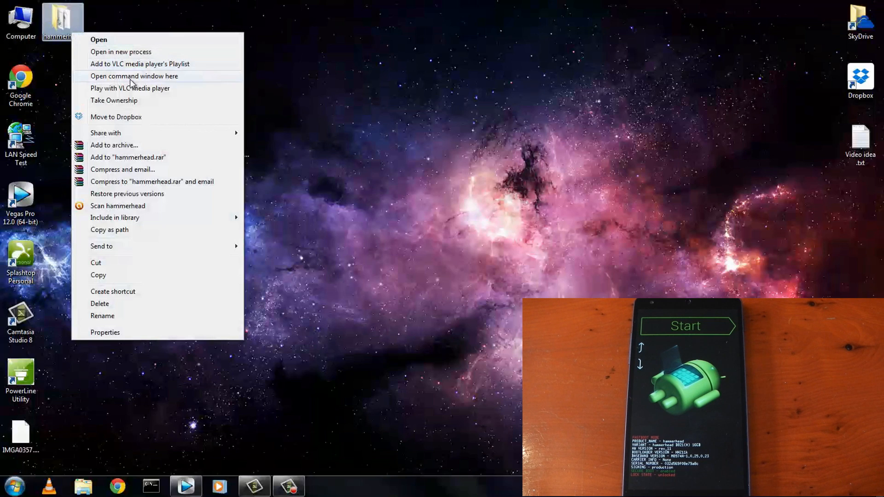
pyautogui.click(134, 75)
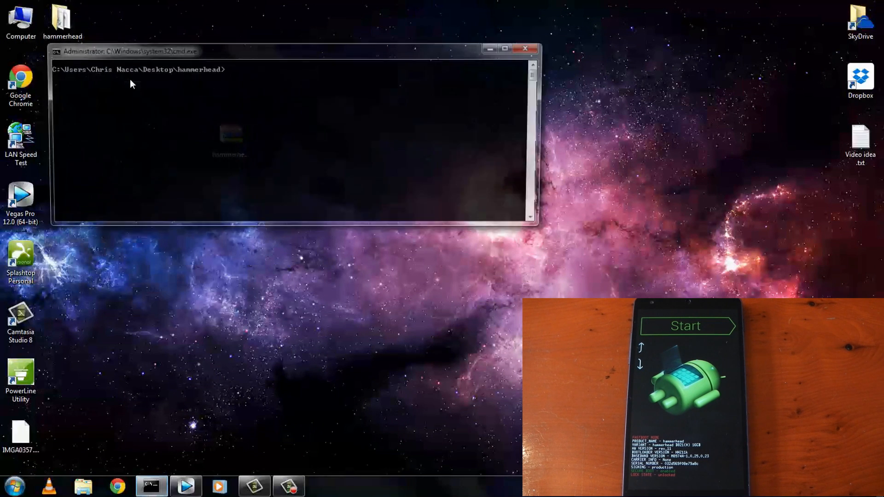
pyautogui.write('fastboot devices')
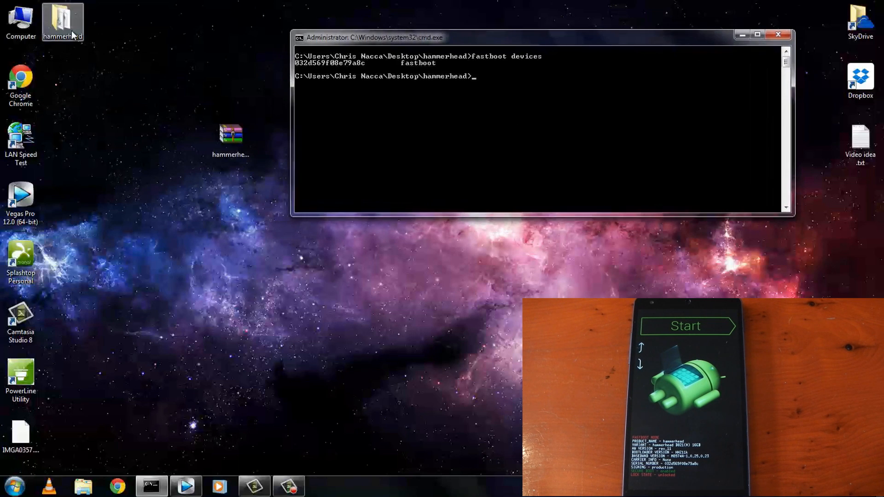
# Step: View the hammerhead folder's files, then run flash-all.bat in the command window
pyautogui.doubleClick(62, 17)
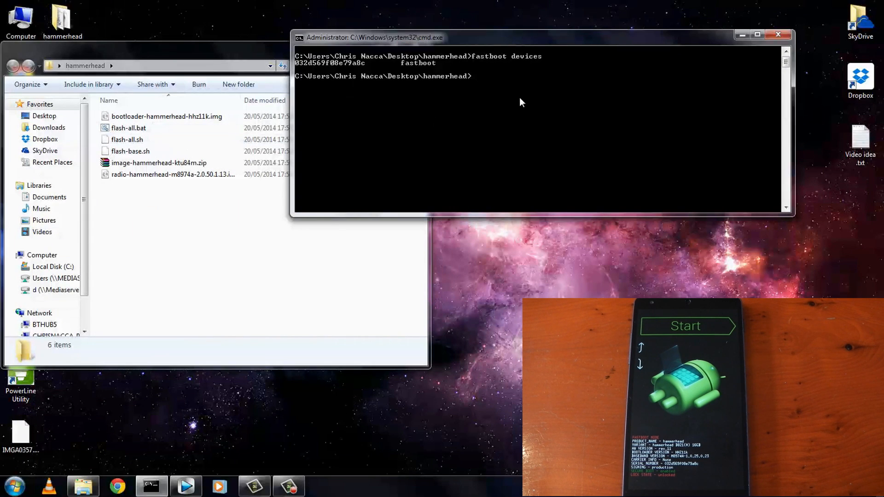
pyautogui.write('fl')
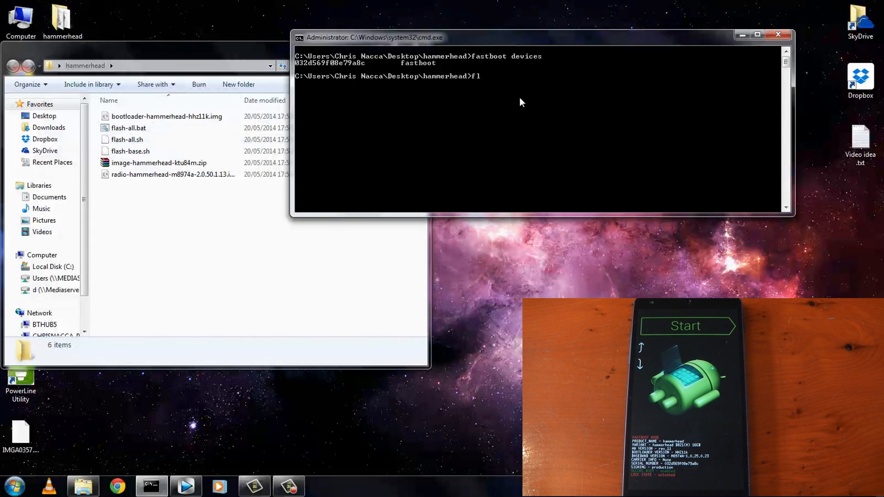
pyautogui.write('ash-')
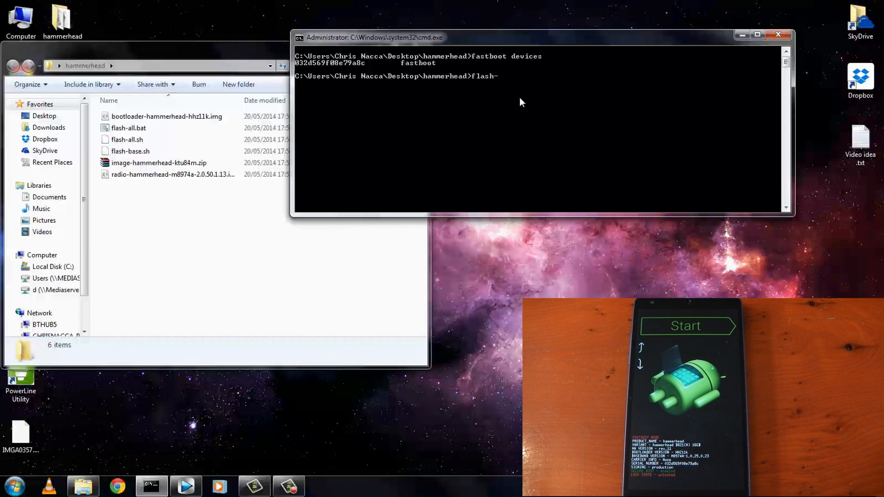
pyautogui.write('all.bat')
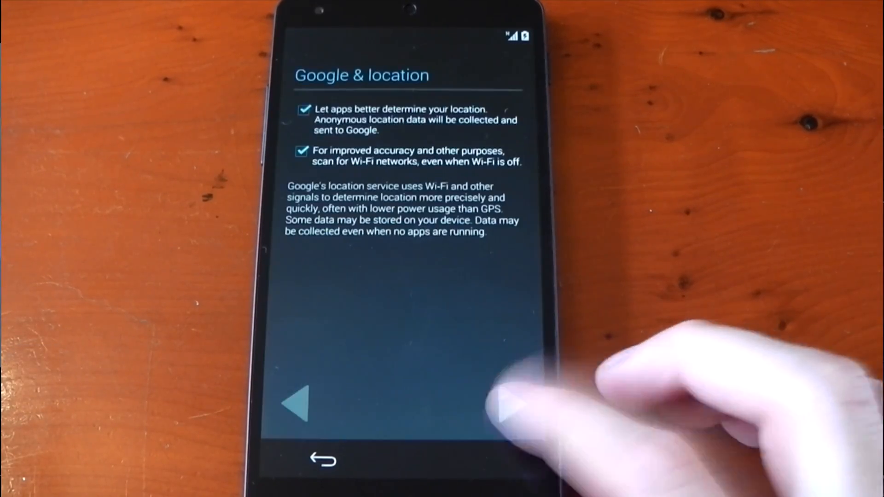
# Step: Continue past Google & location and check About phone shows Android 4.4.3, build KTU84M
pyautogui.click(505, 400)
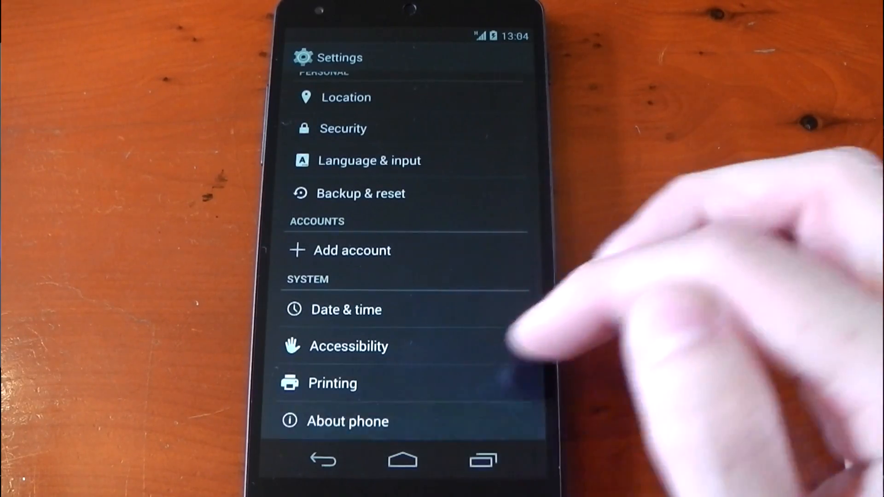
pyautogui.click(348, 421)
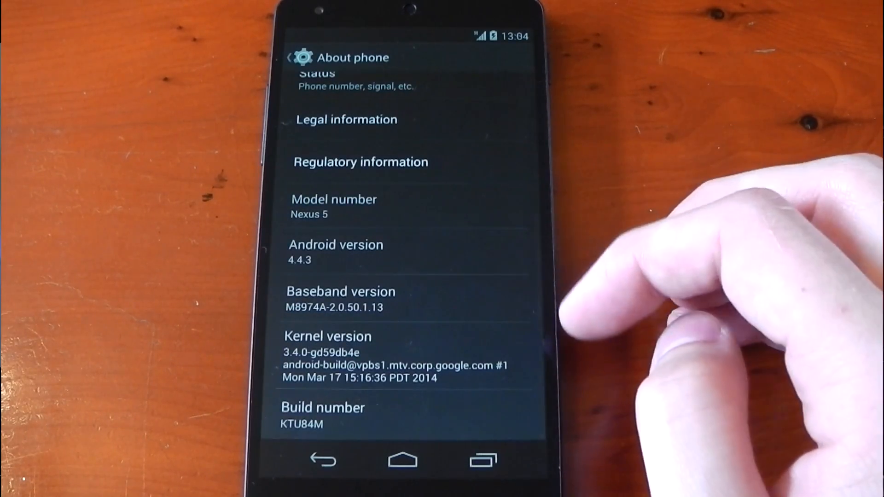